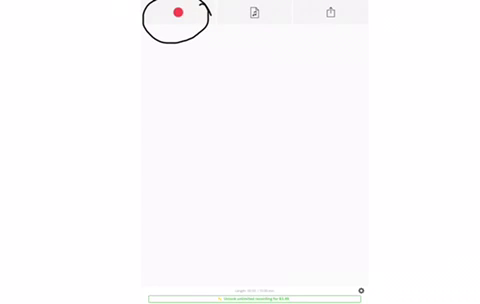
Step: Start recording the podcast episode audio with the red record button
left_click(177, 12)
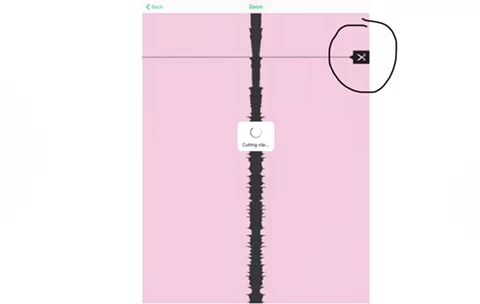
Step: Cut the recorded clip at the marked line in the zoomed waveform
left_click(363, 55)
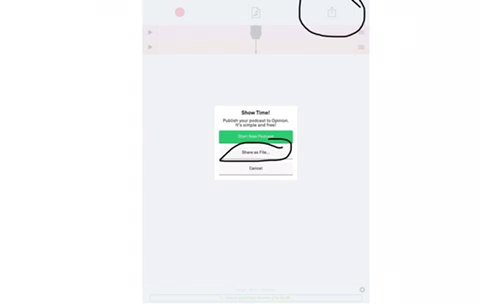
Step: Choose Start New Podcast in the Show Time sharing dialog
left_click(261, 152)
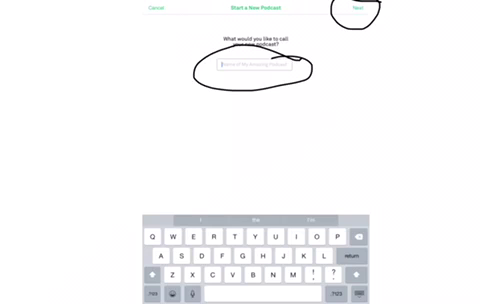
Step: Enter 'ExampleOne' as the new podcast's name
type("ExampleOne")
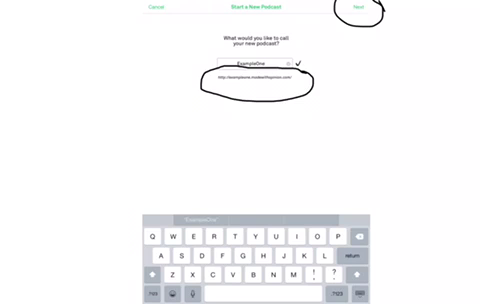
Step: Confirm the ExampleOne podcast name and advance to the sign-up step
left_click(358, 11)
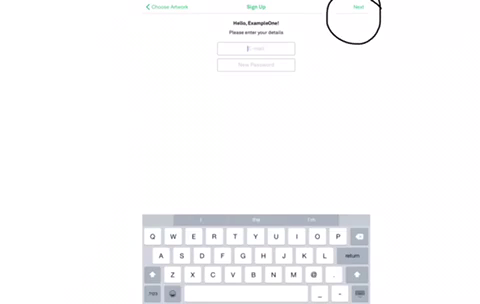
Step: Submit the email and password sign-up form for ExampleOne
left_click(356, 8)
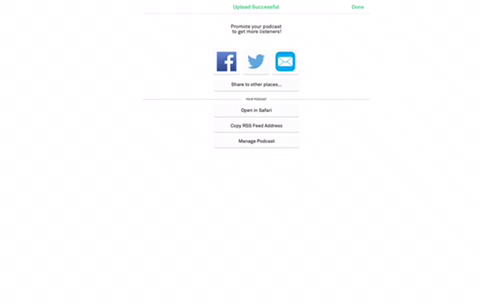
Step: Close the Upload Successful screen and return to the recording workspace
left_click(356, 8)
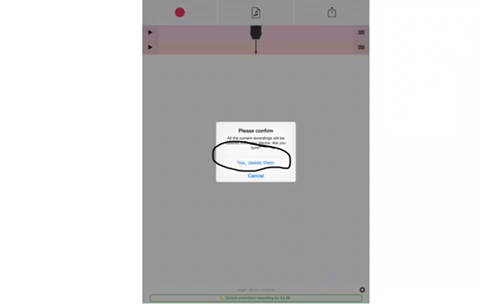
Step: Confirm 'Yes, delete them' to remove all recordings from the device
left_click(240, 160)
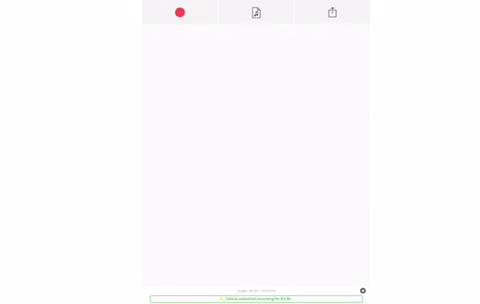